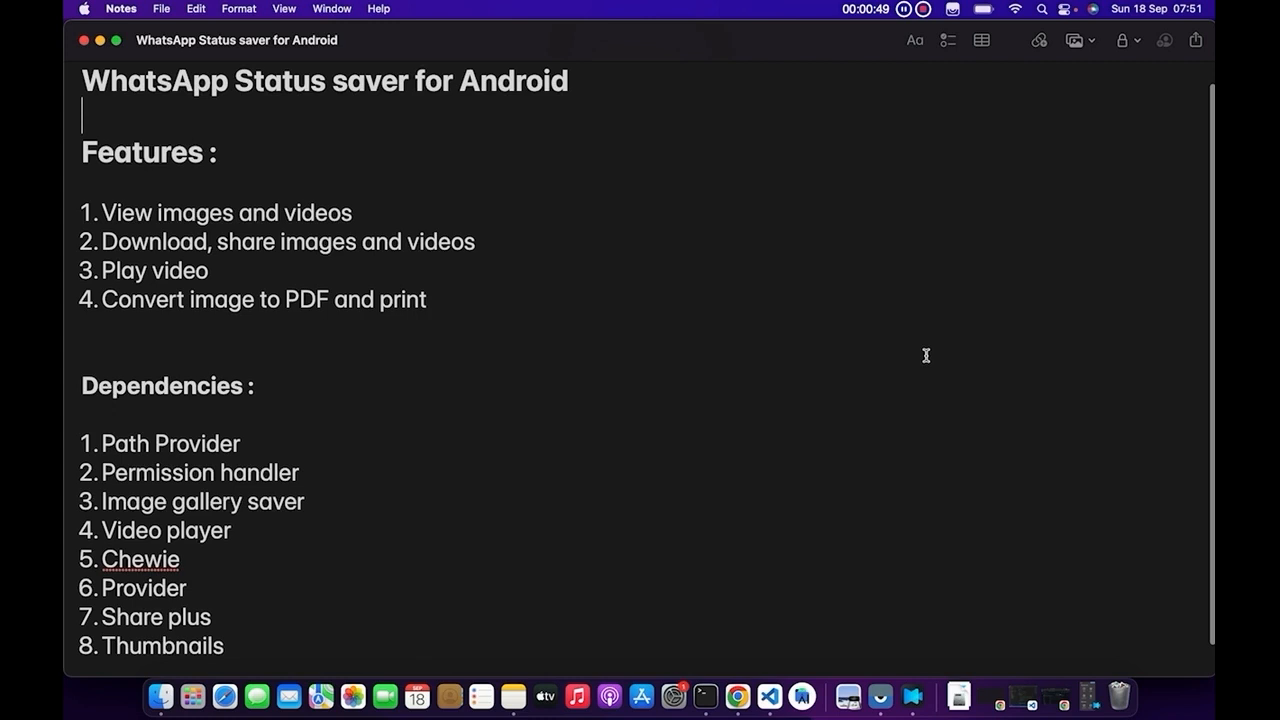
{"action": "mouse_move", "coordinate": [624, 364]}
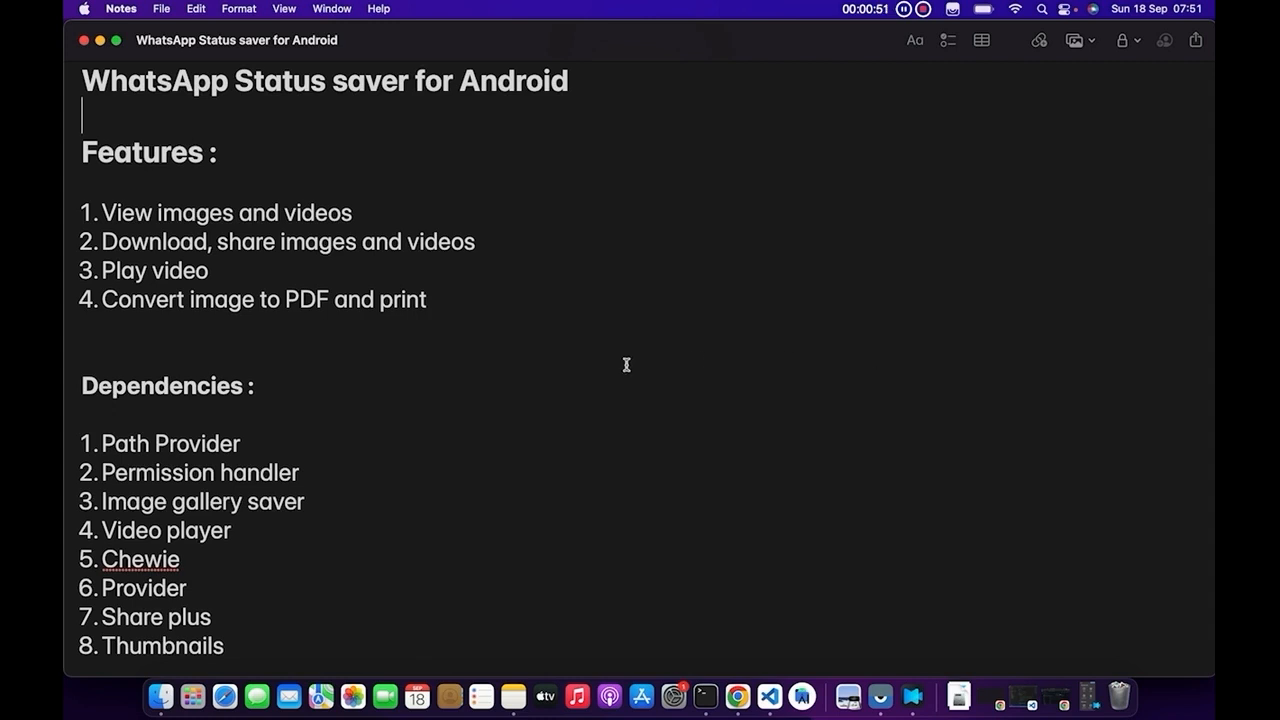
{"action": "mouse_move", "coordinate": [536, 118]}
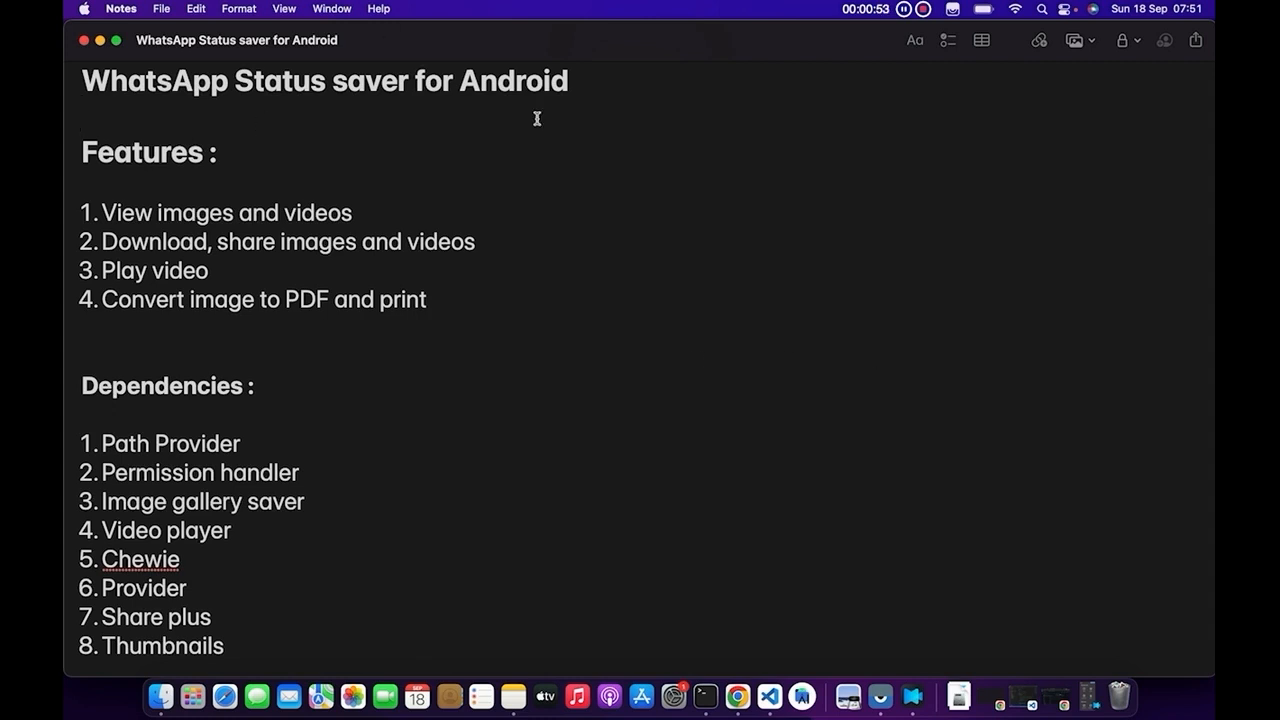
{"action": "left_click", "coordinate": [170, 152]}
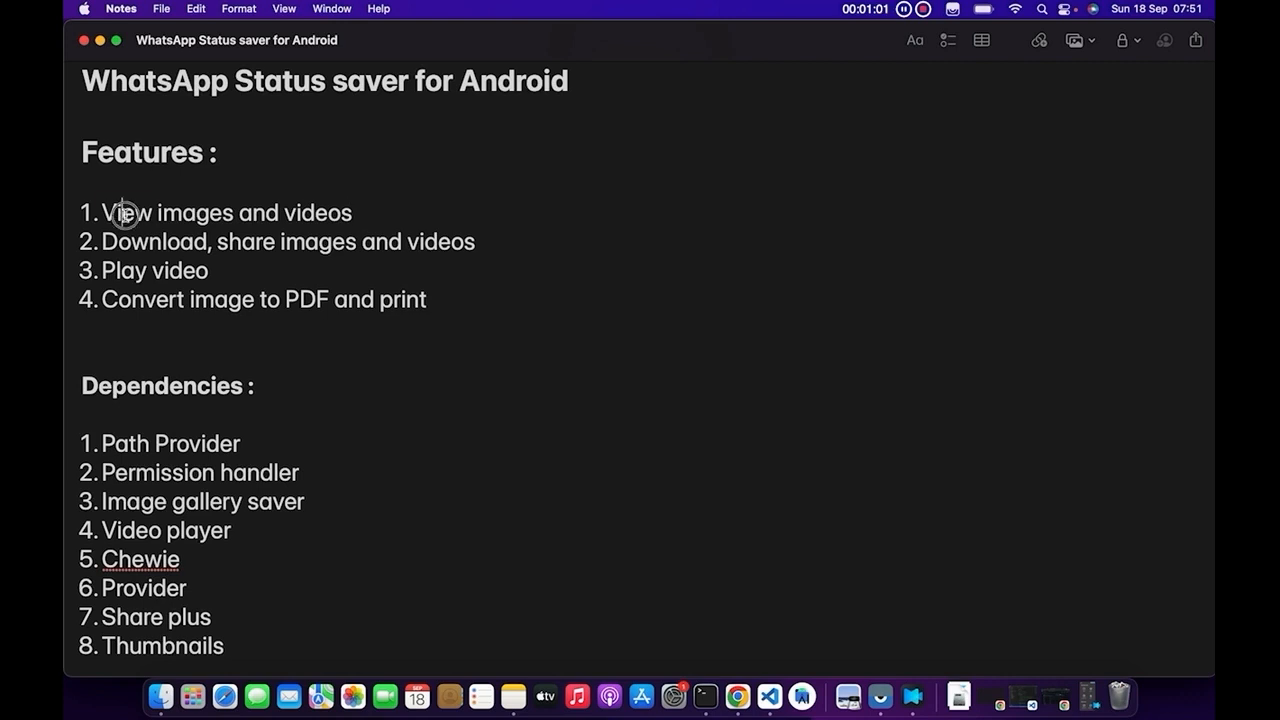
{"action": "double_click", "coordinate": [192, 212]}
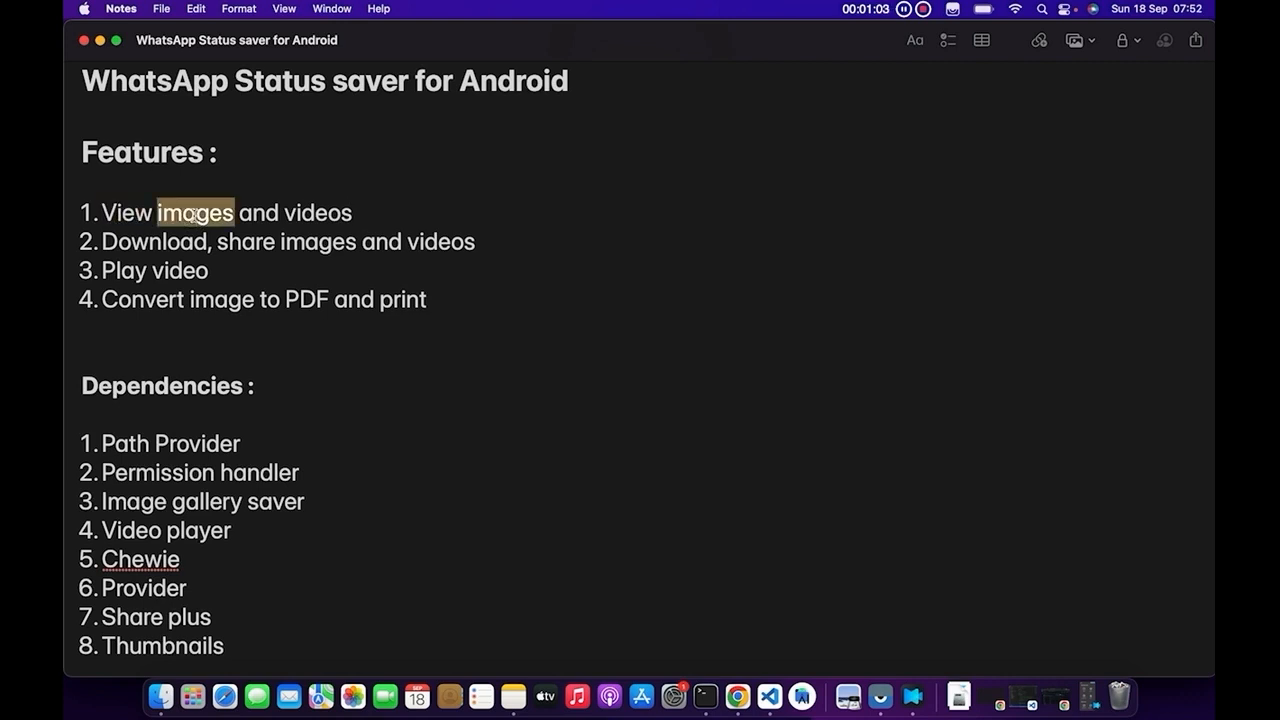
{"action": "left_click", "coordinate": [210, 212]}
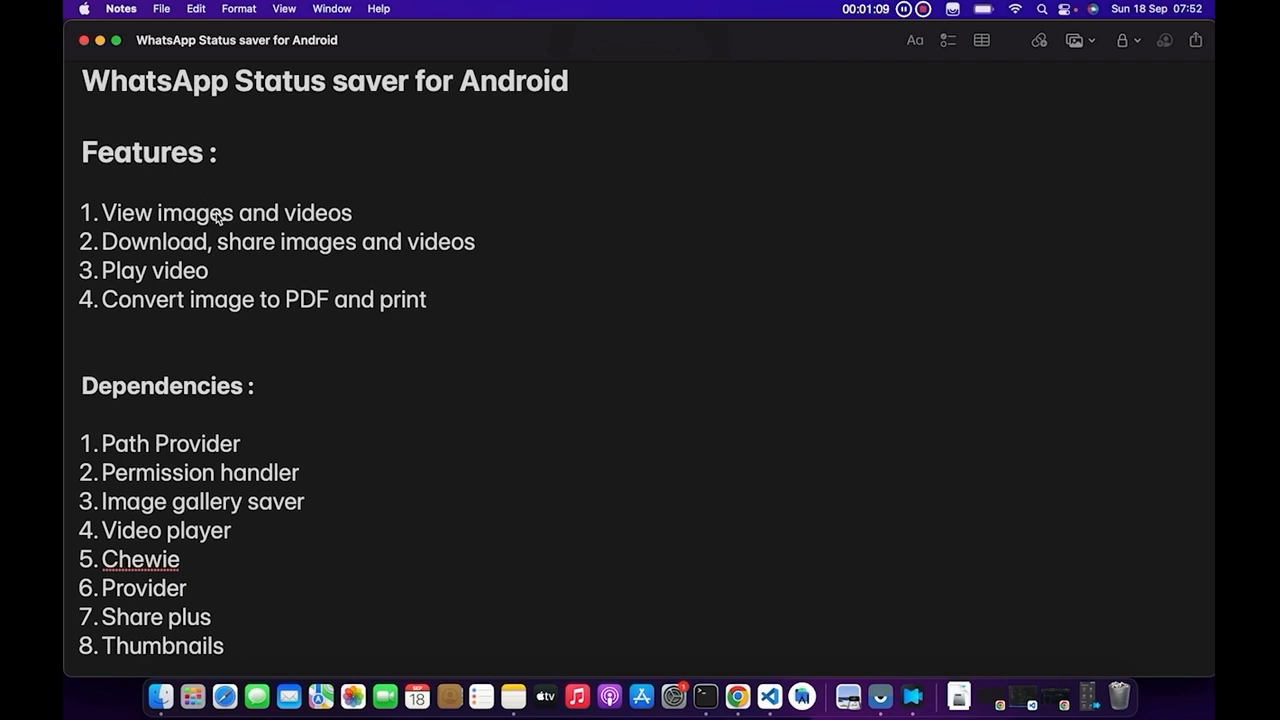
{"action": "double_click", "coordinate": [126, 212]}
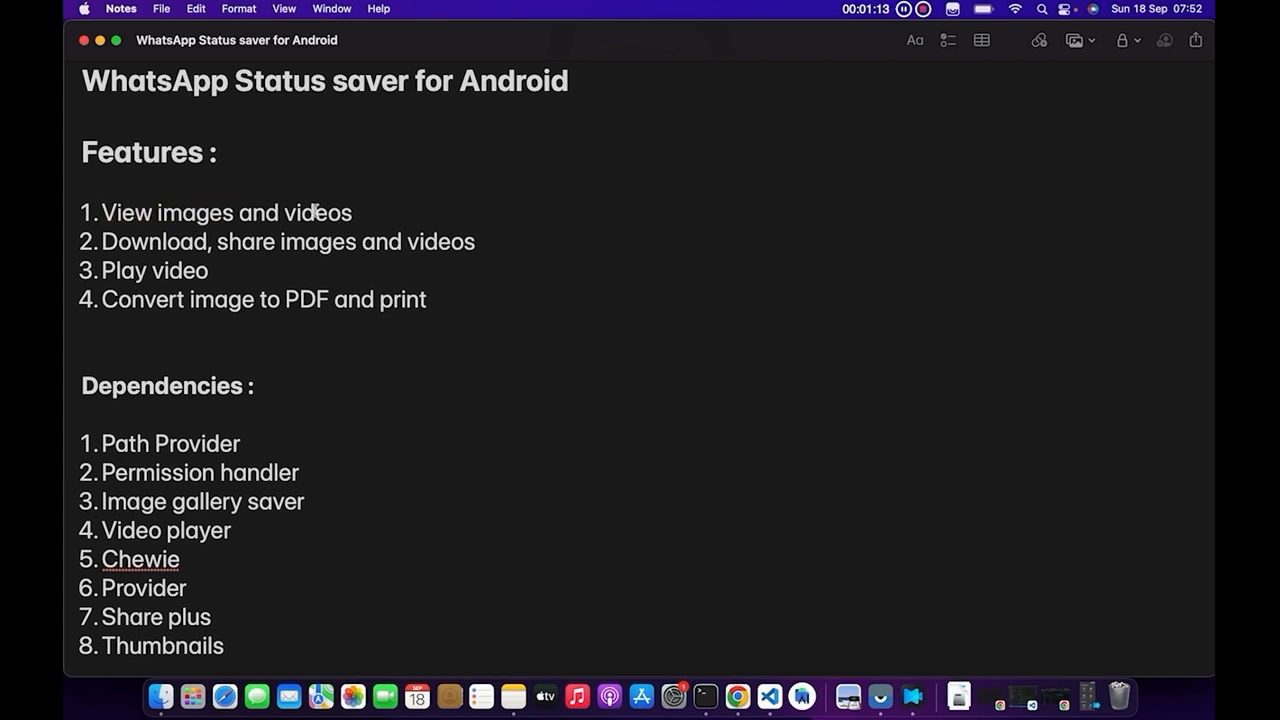
{"action": "double_click", "coordinate": [316, 212]}
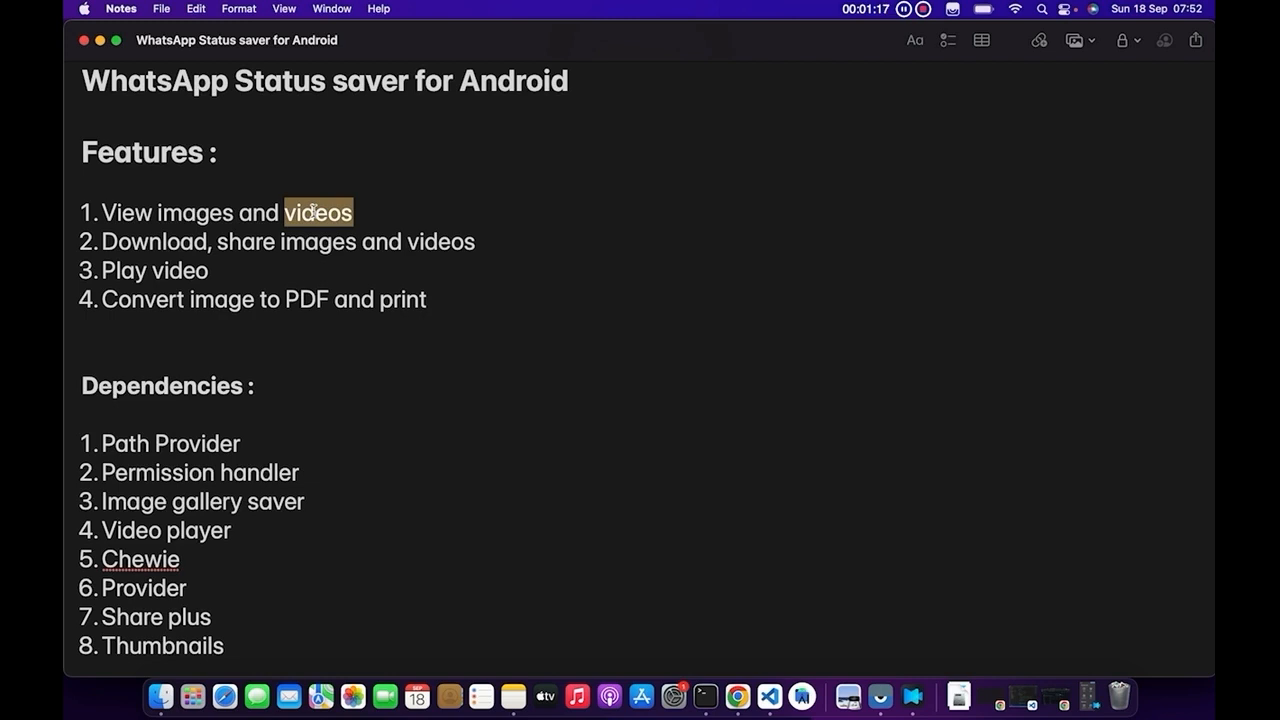
{"action": "double_click", "coordinate": [154, 240]}
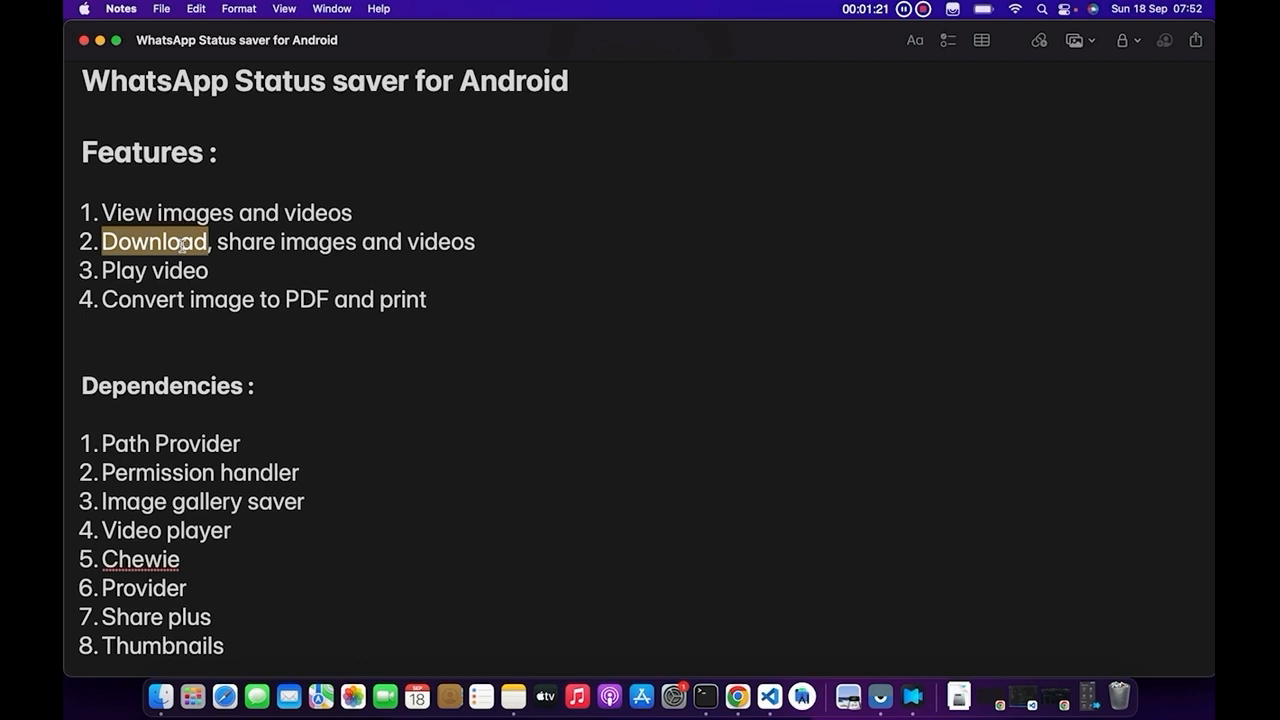
{"action": "mouse_move", "coordinate": [308, 248]}
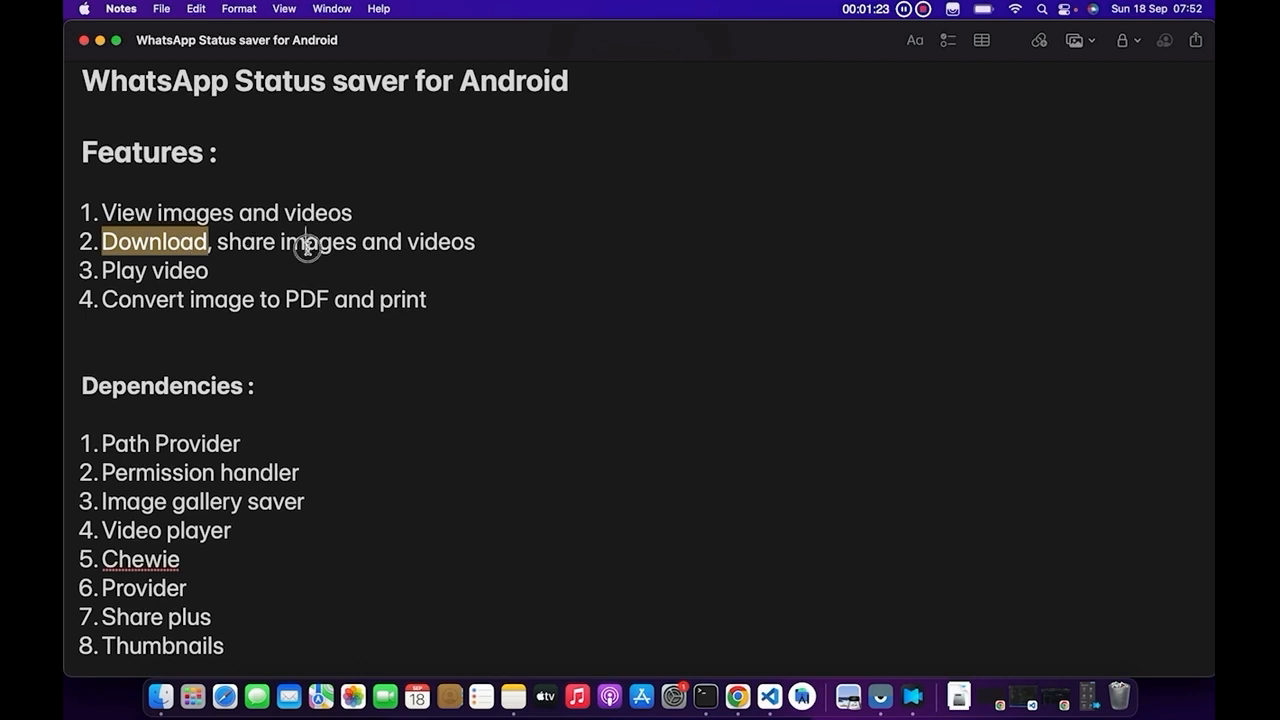
{"action": "double_click", "coordinate": [316, 240]}
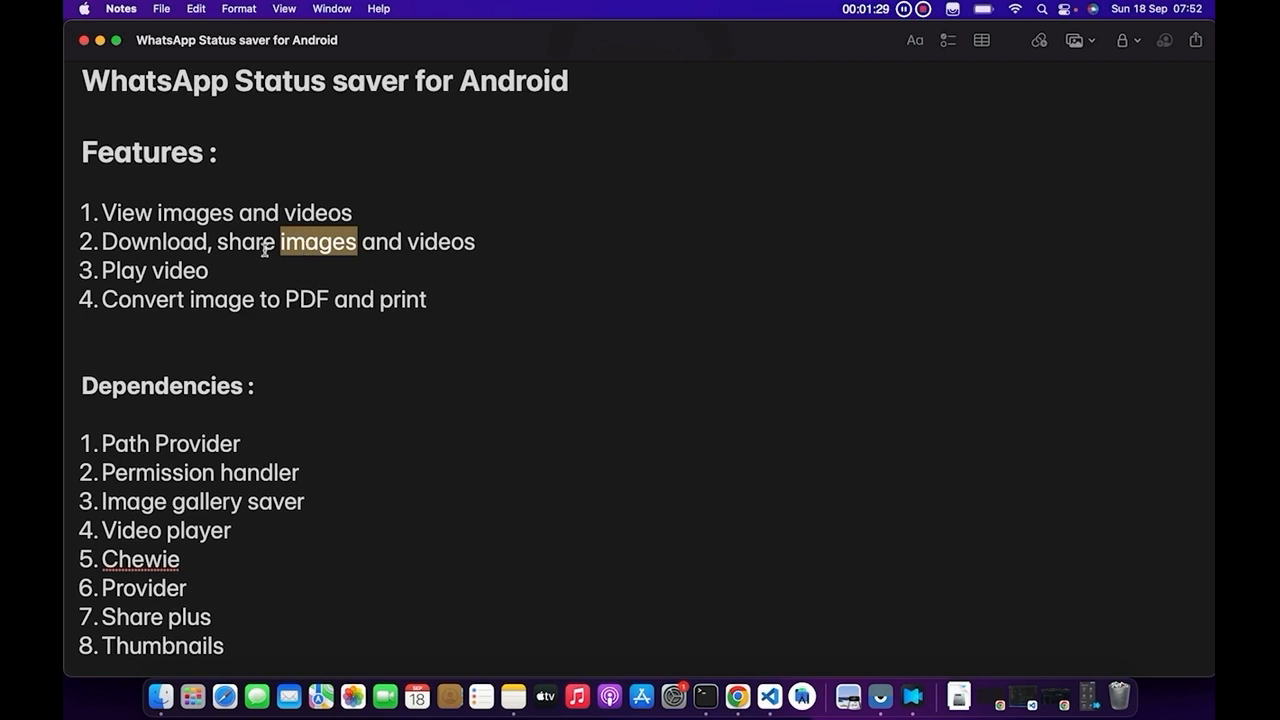
{"action": "double_click", "coordinate": [244, 242]}
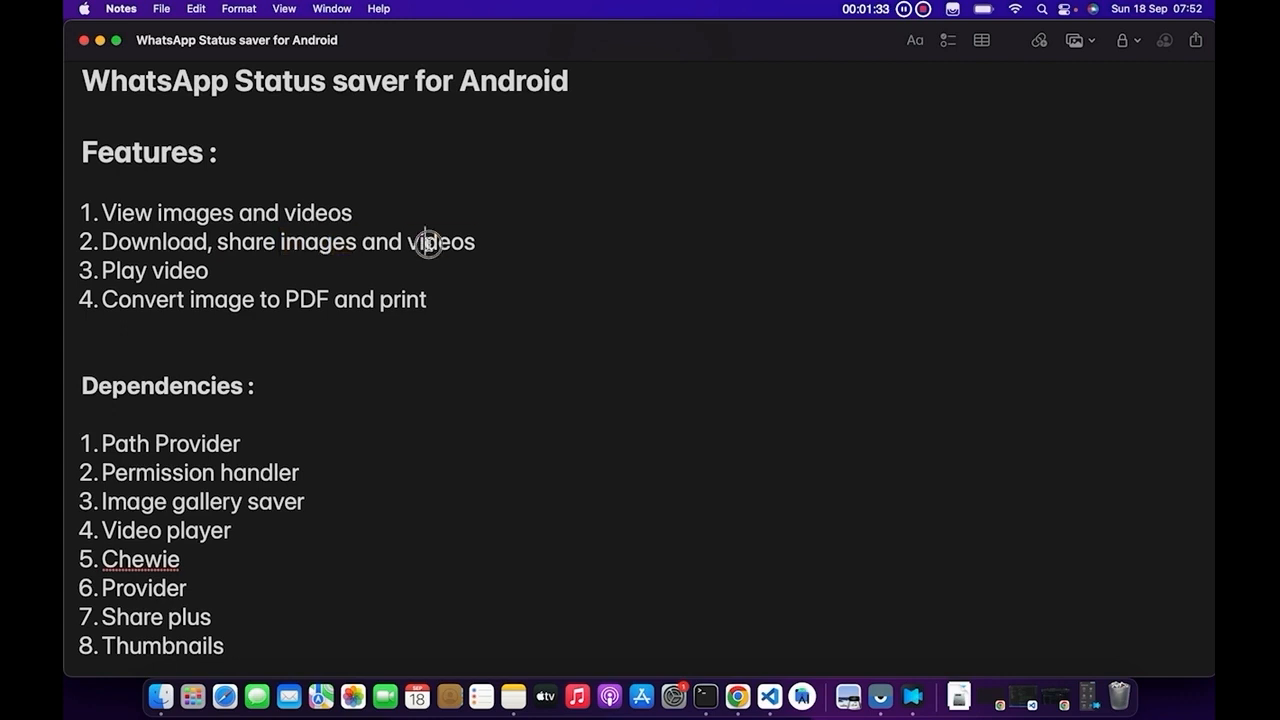
{"action": "double_click", "coordinate": [440, 240]}
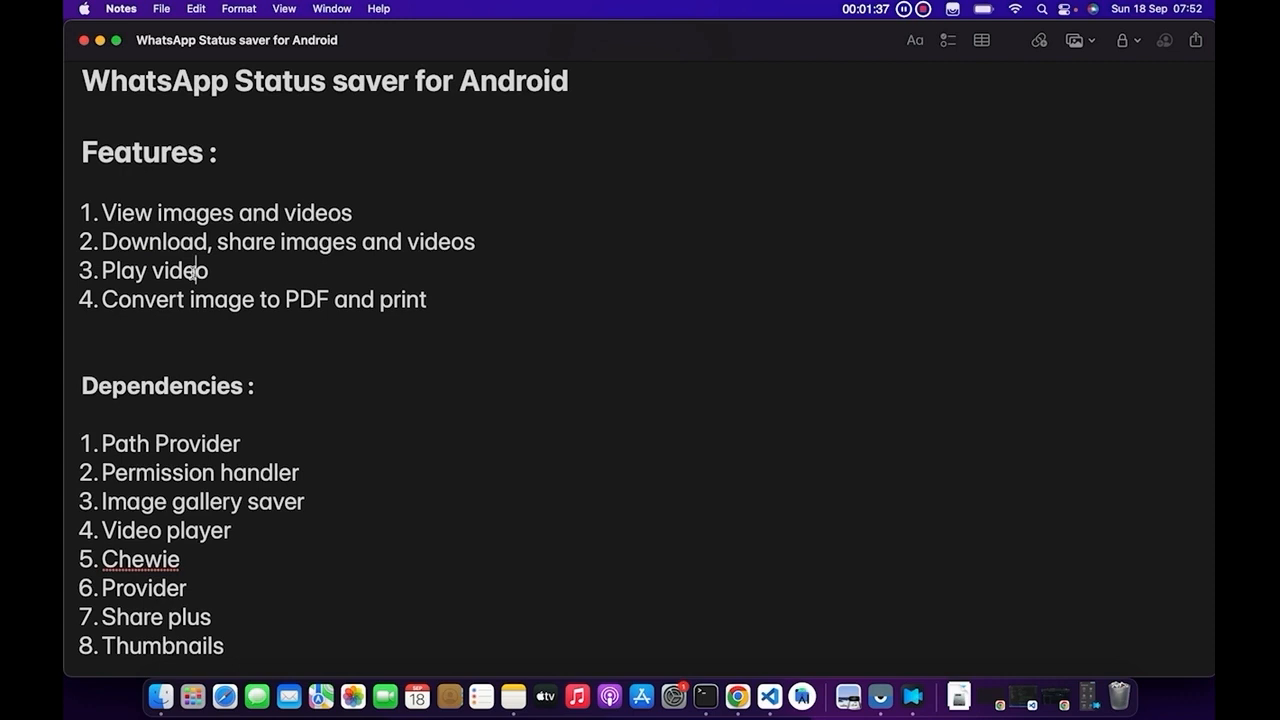
{"action": "double_click", "coordinate": [180, 270]}
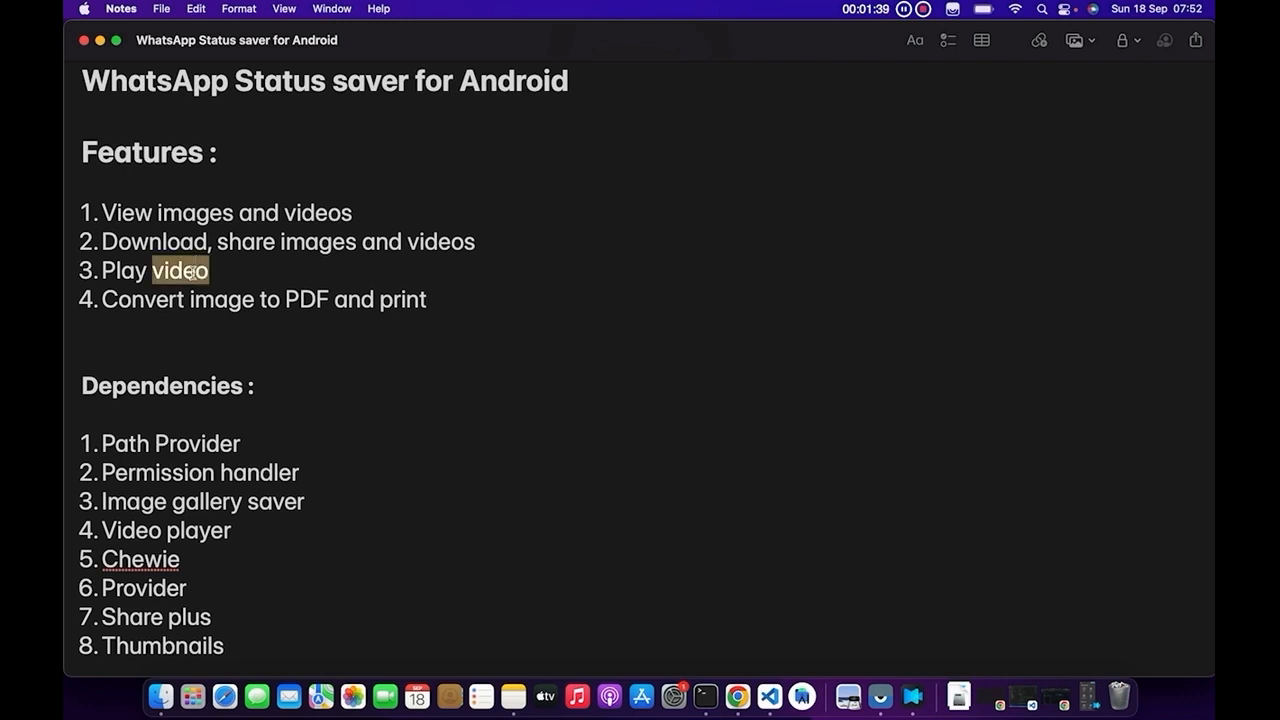
{"action": "scroll", "scroll_direction": "up", "scroll_amount": 3}
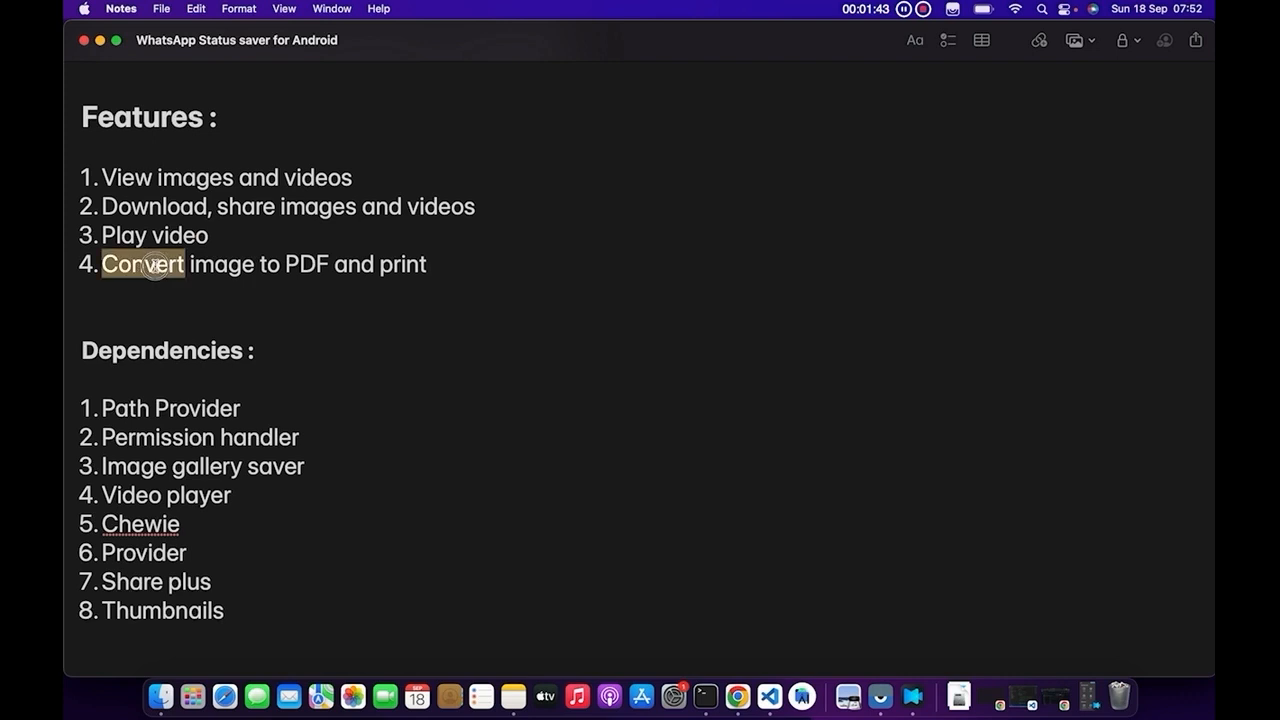
{"action": "double_click", "coordinate": [220, 264]}
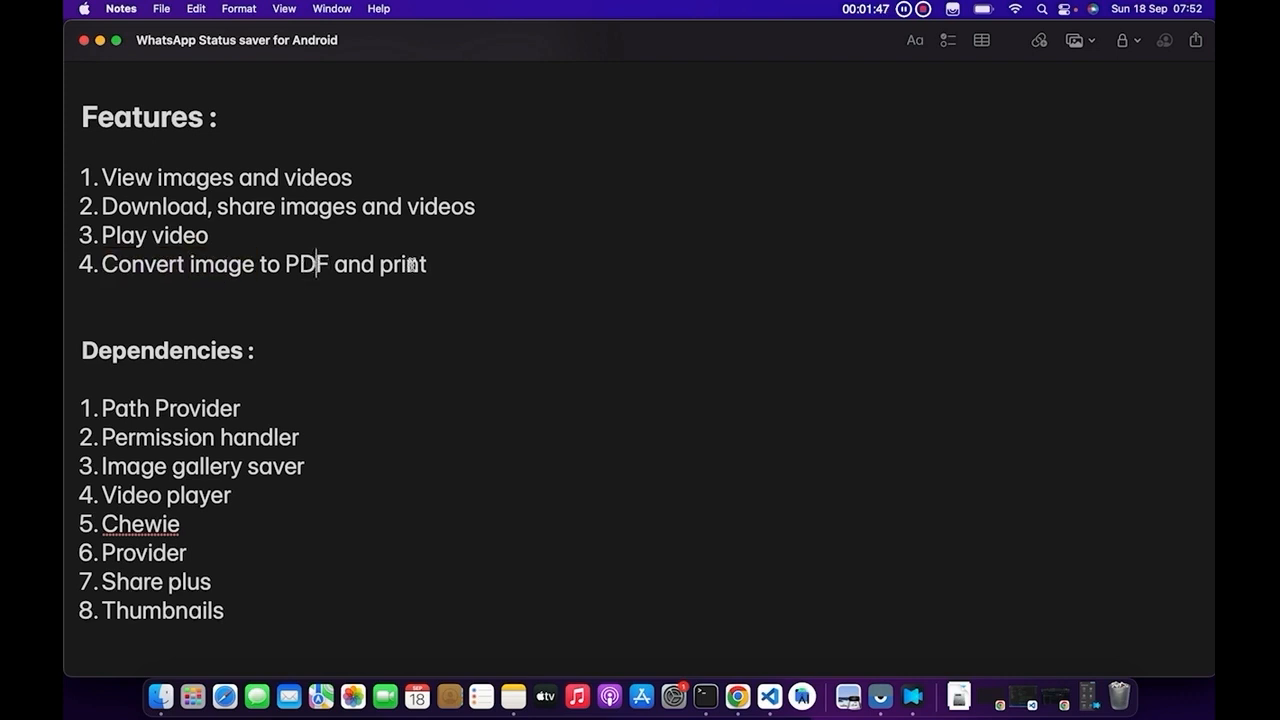
{"action": "double_click", "coordinate": [402, 264]}
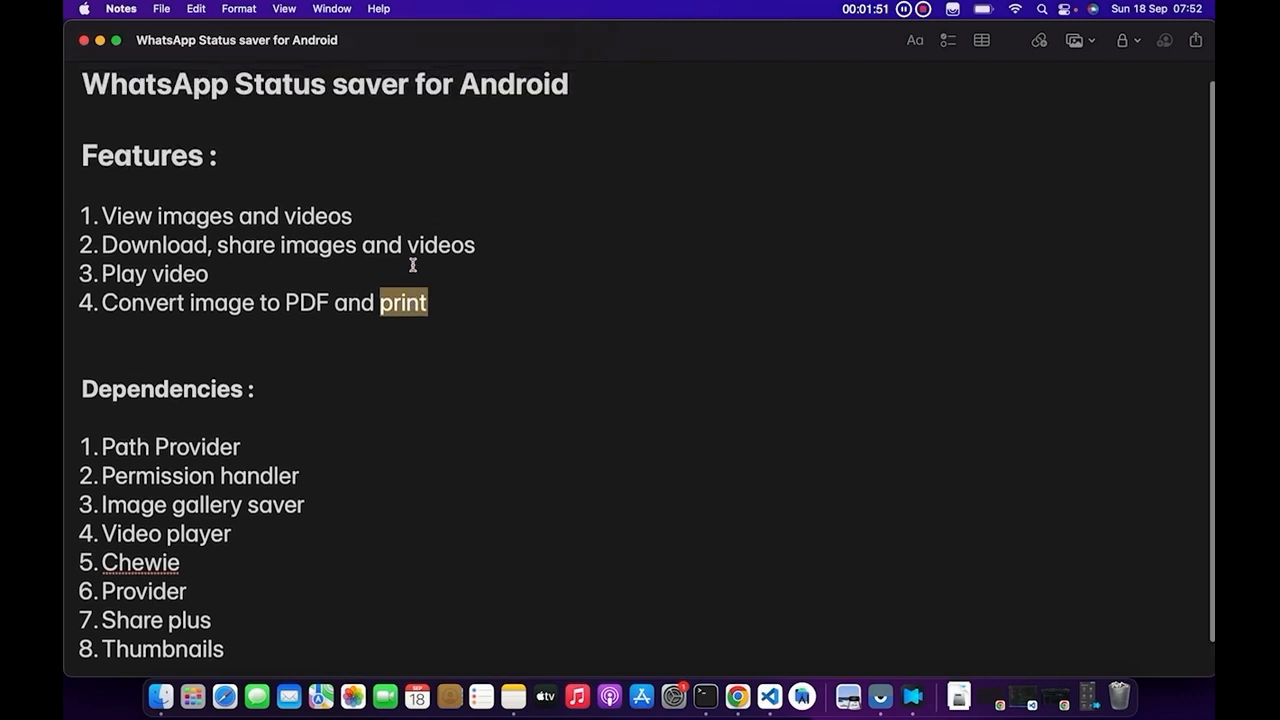
{"action": "scroll", "scroll_direction": "up", "scroll_amount": 3}
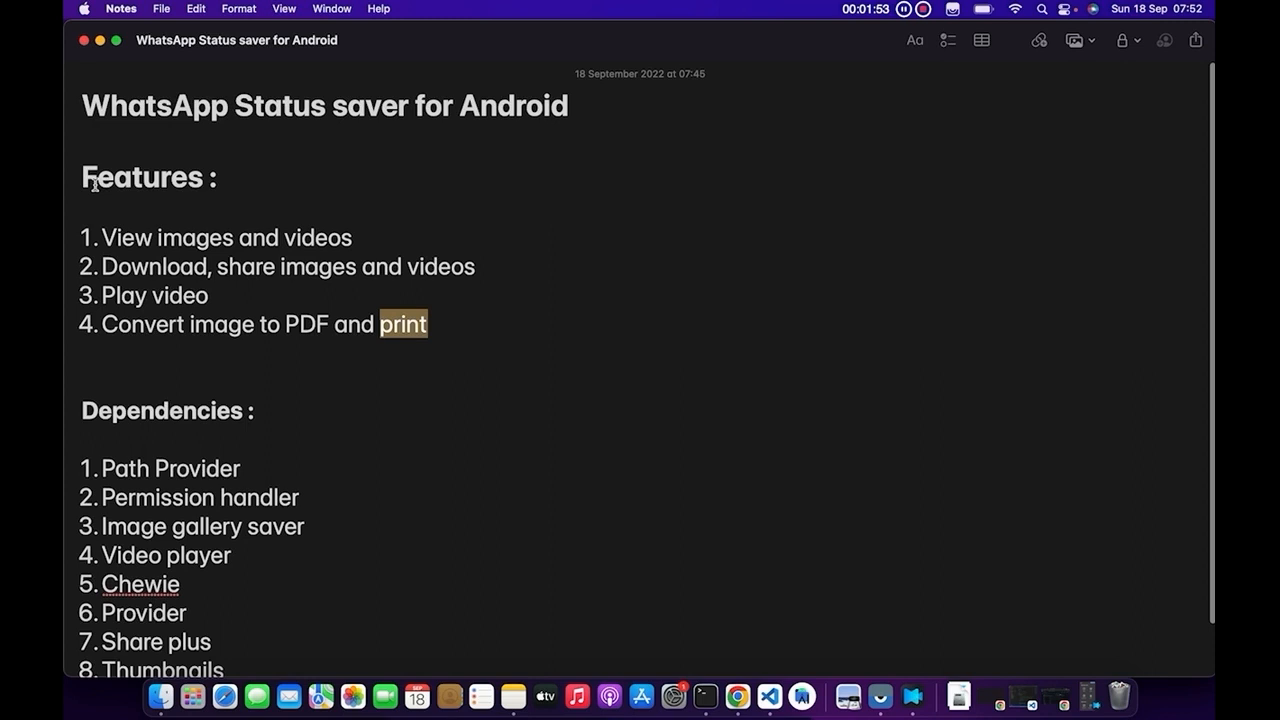
{"action": "scroll", "scroll_direction": "down", "scroll_amount": 3}
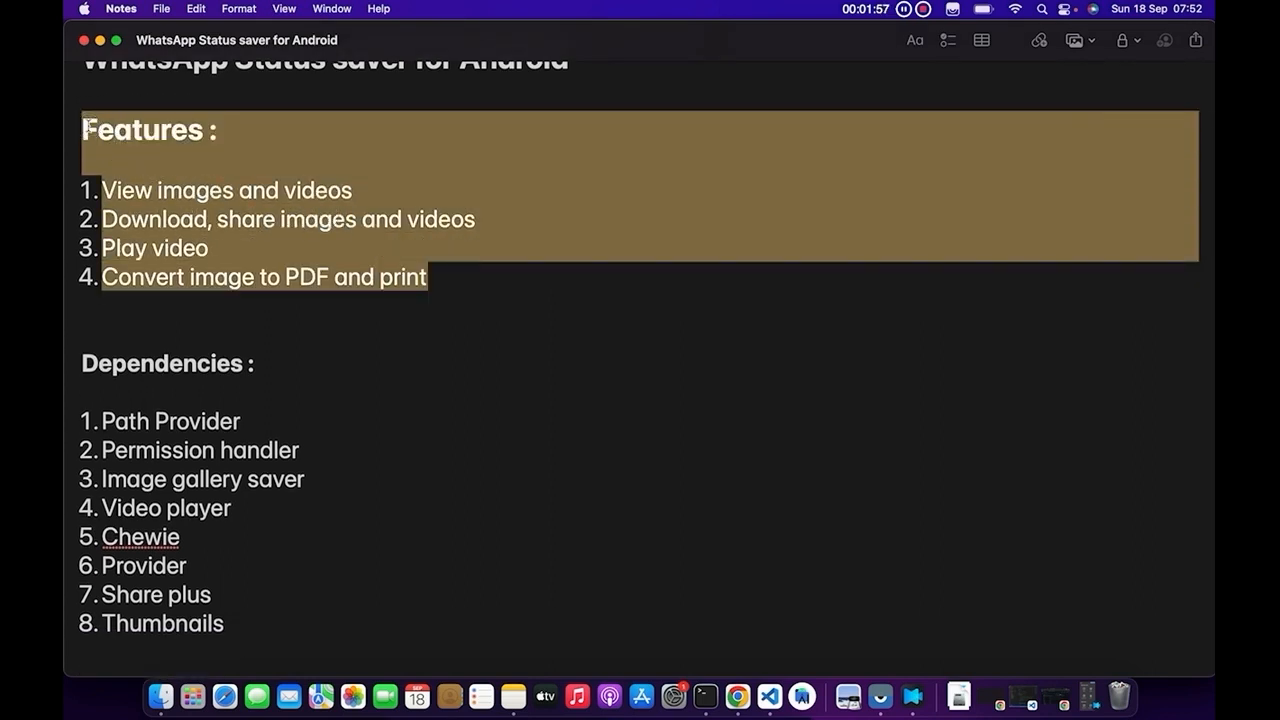
{"action": "scroll", "scroll_direction": "up", "scroll_amount": 3}
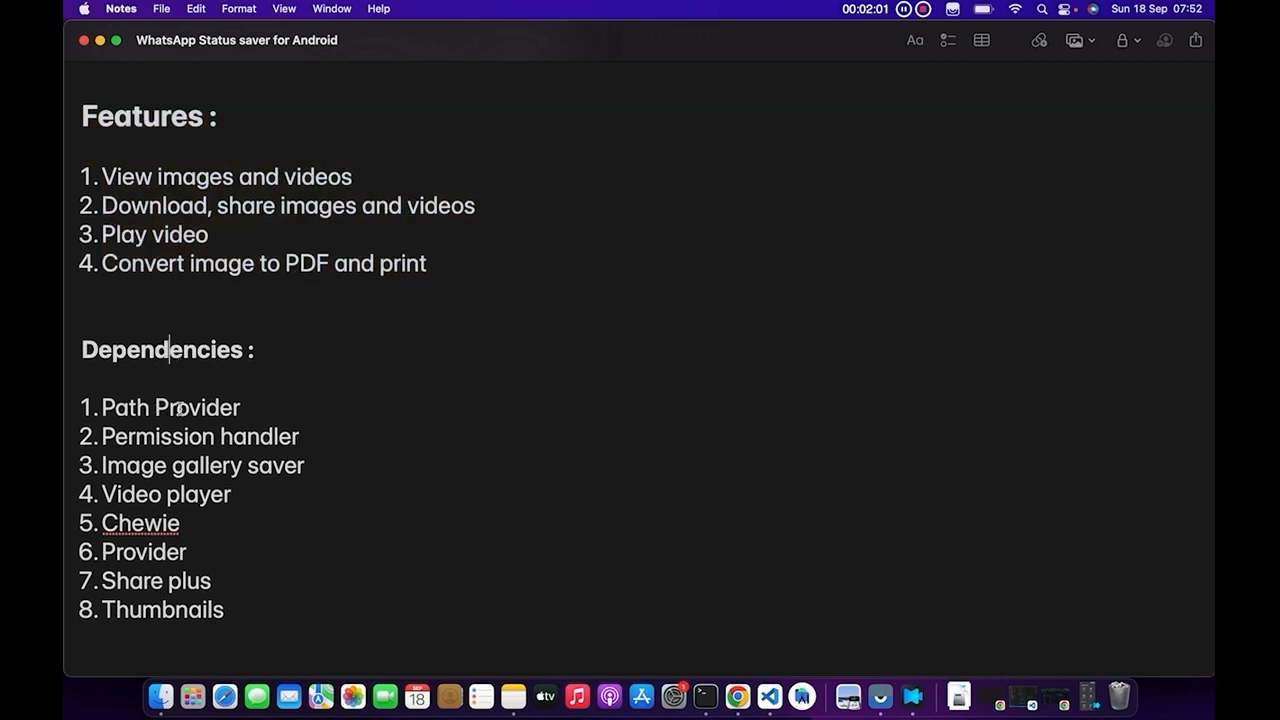
{"action": "double_click", "coordinate": [196, 408]}
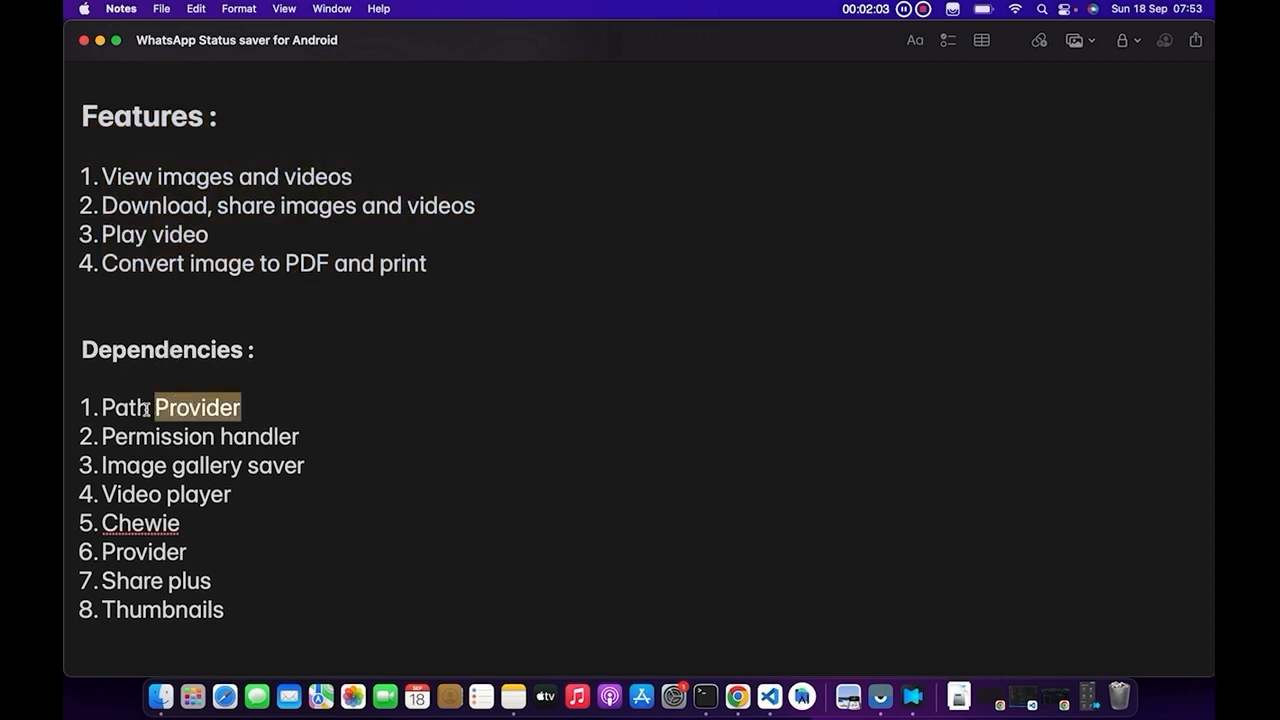
{"action": "double_click", "coordinate": [124, 408]}
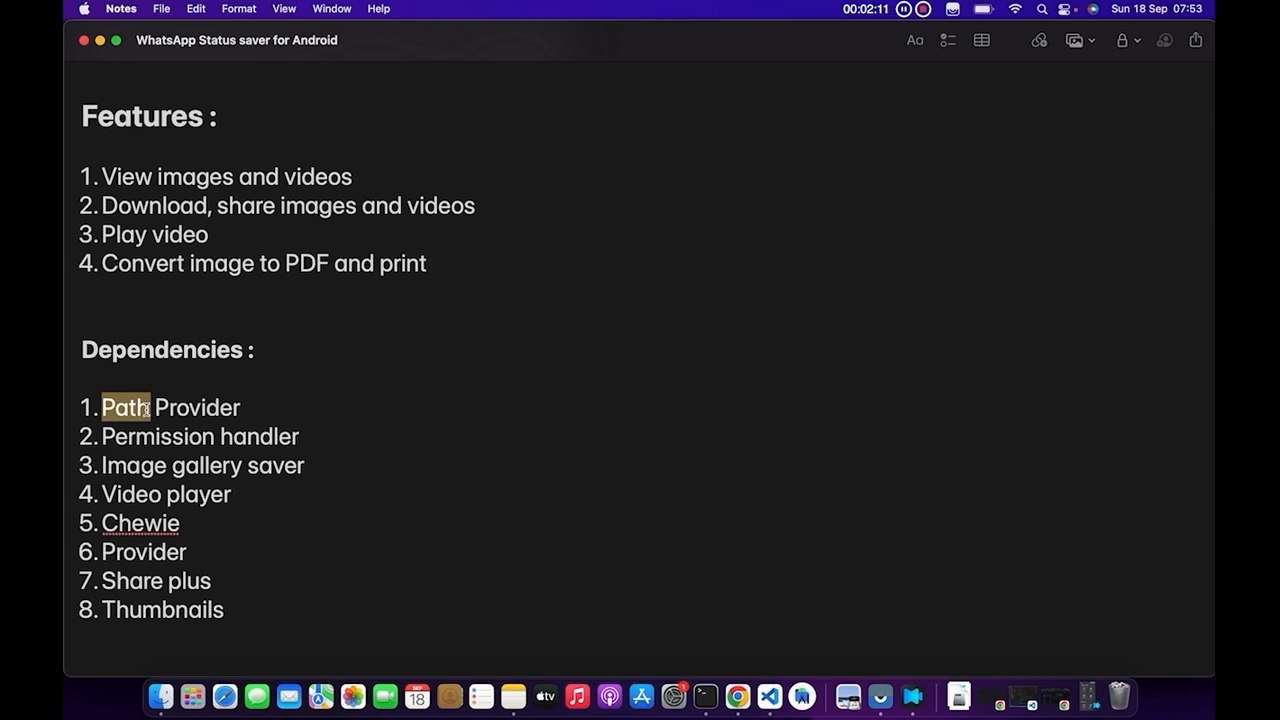
{"action": "double_click", "coordinate": [156, 436]}
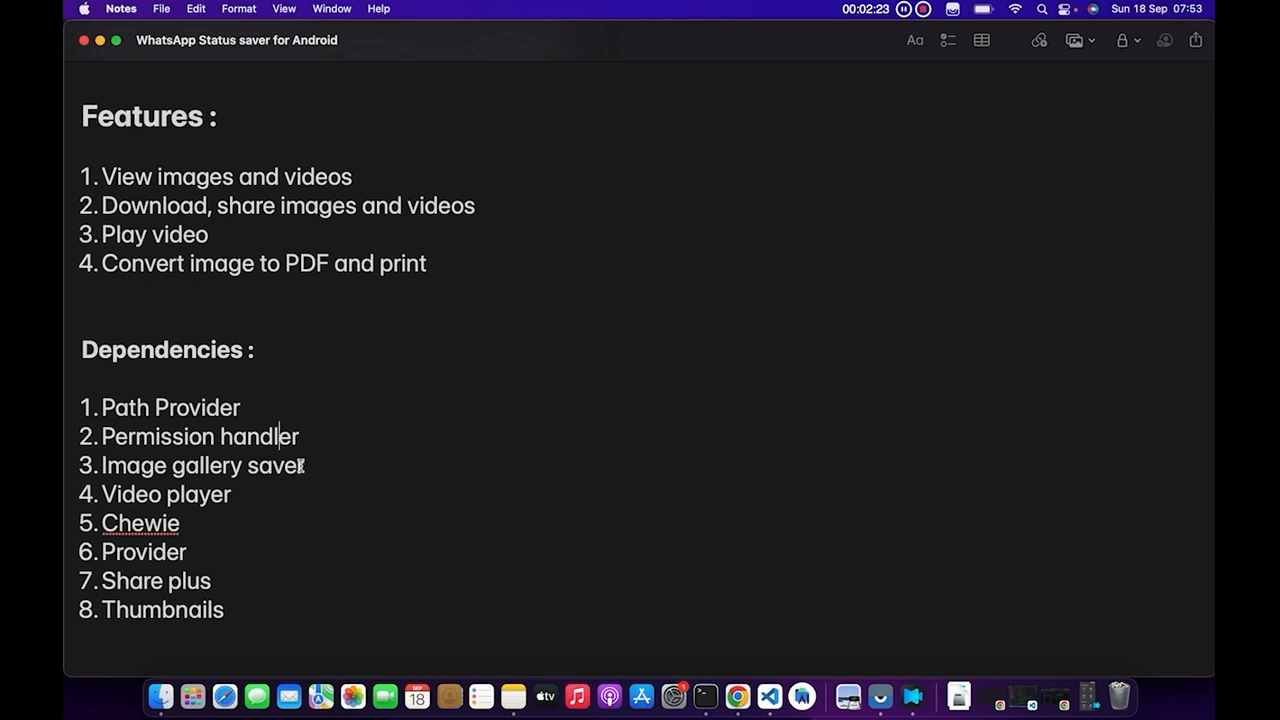
{"action": "double_click", "coordinate": [276, 464]}
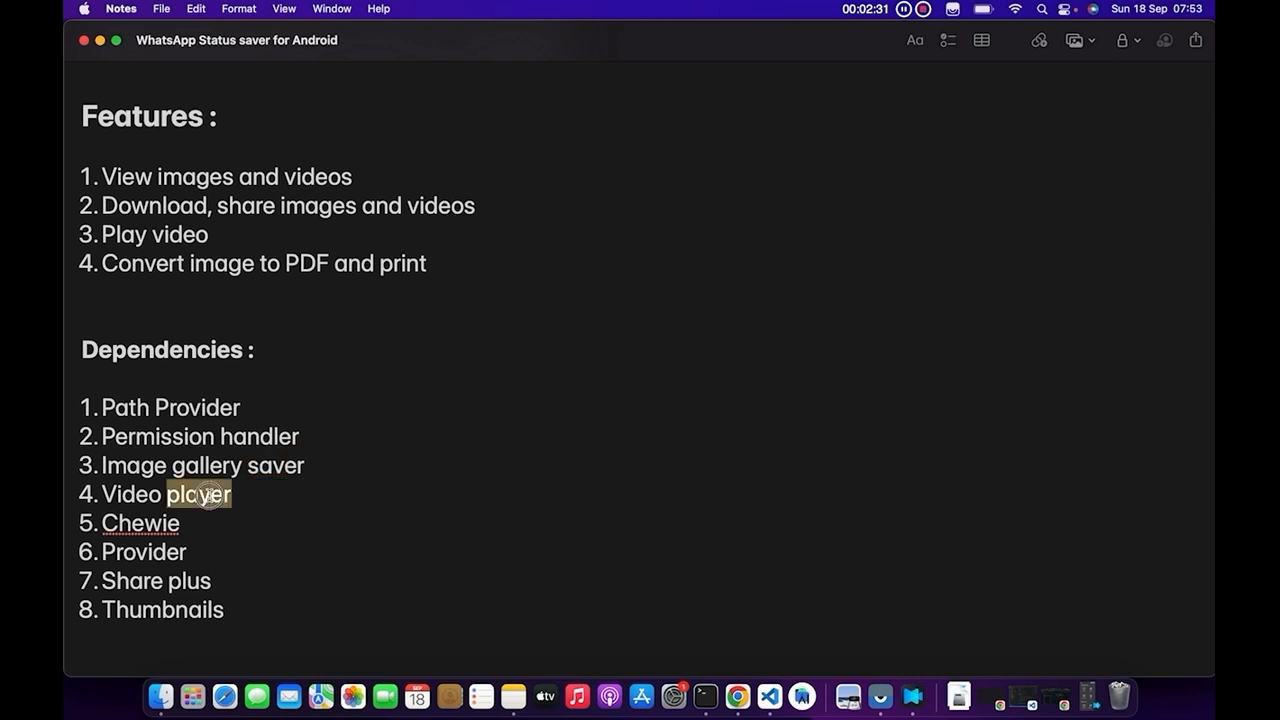
{"action": "triple_click", "coordinate": [166, 494]}
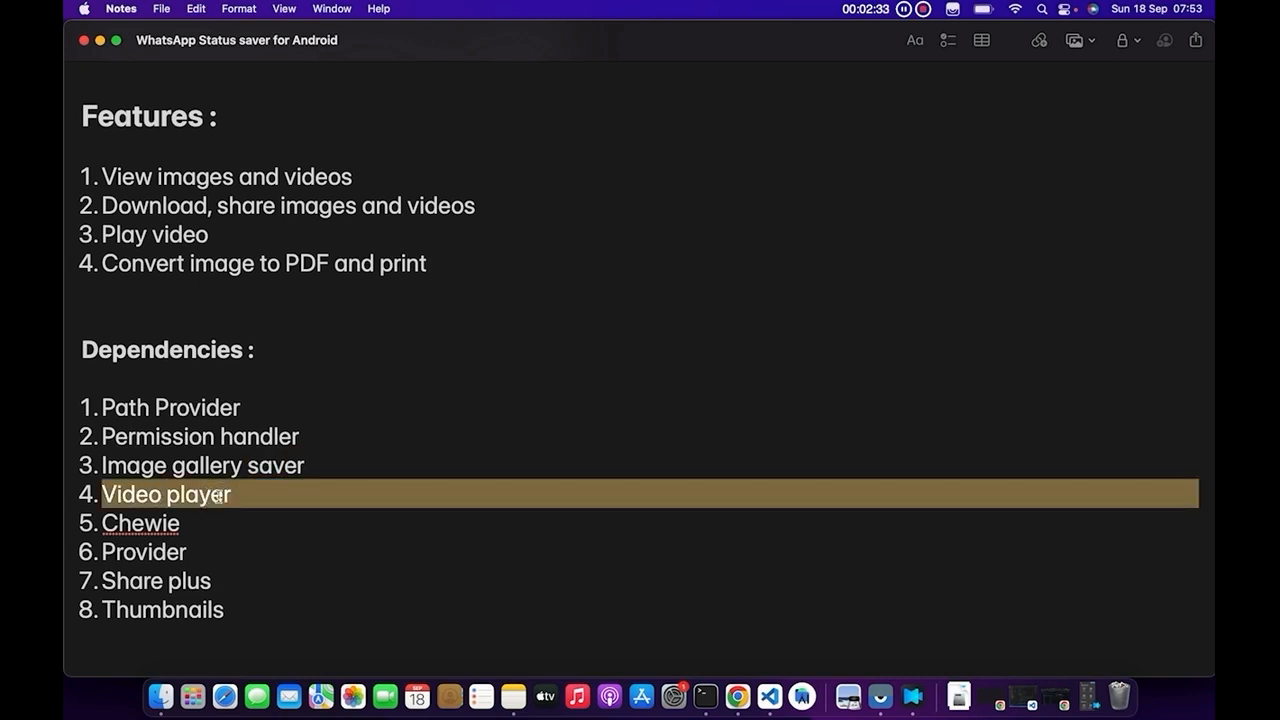
{"action": "double_click", "coordinate": [196, 494]}
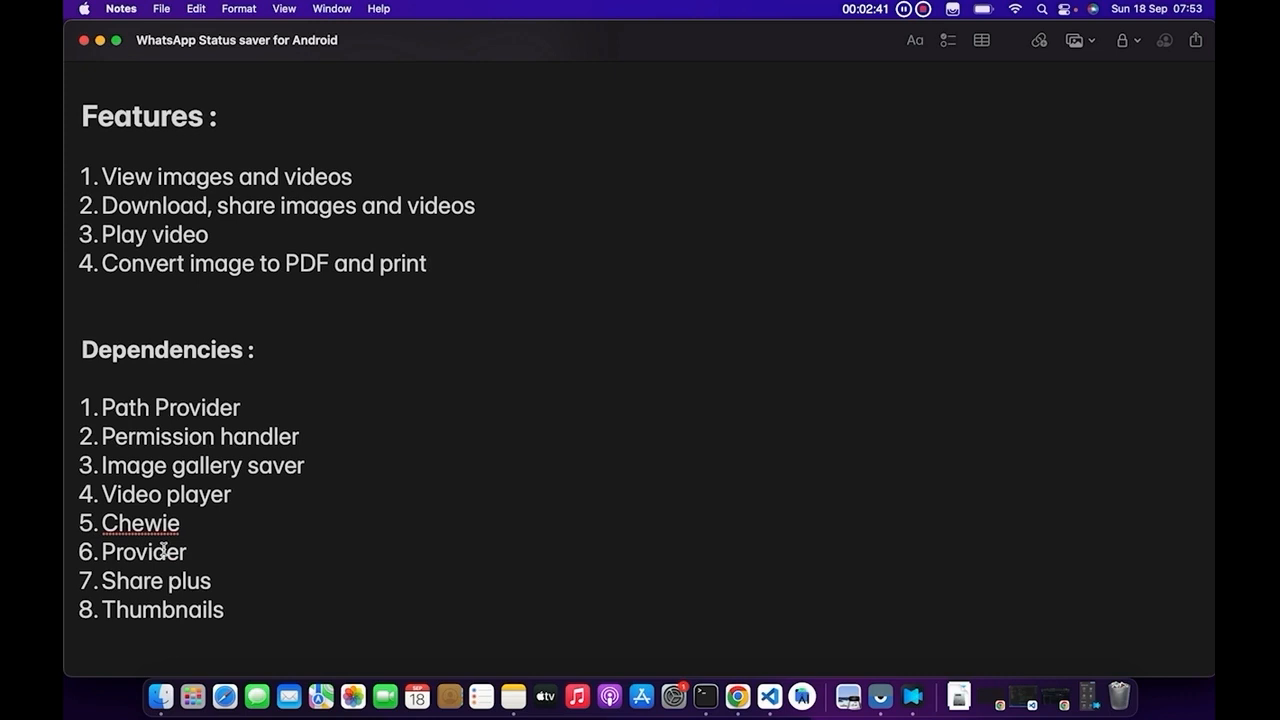
{"action": "double_click", "coordinate": [144, 552]}
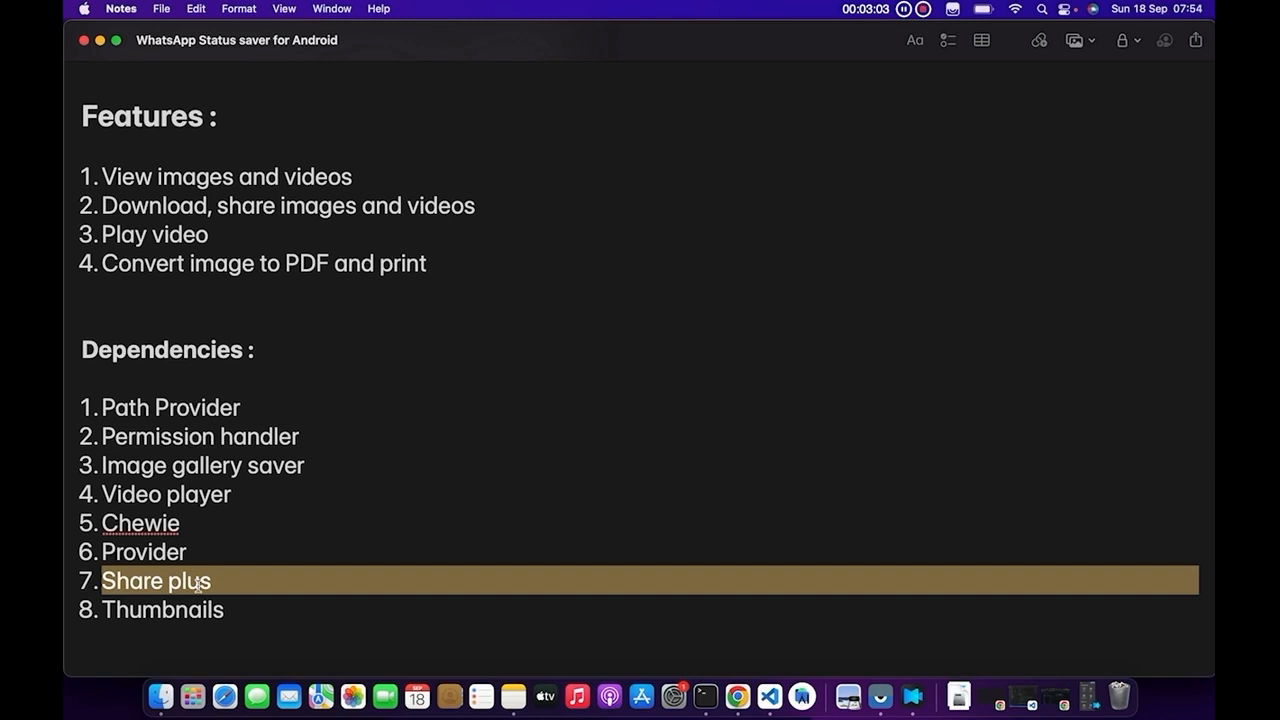
{"action": "left_click", "coordinate": [232, 580]}
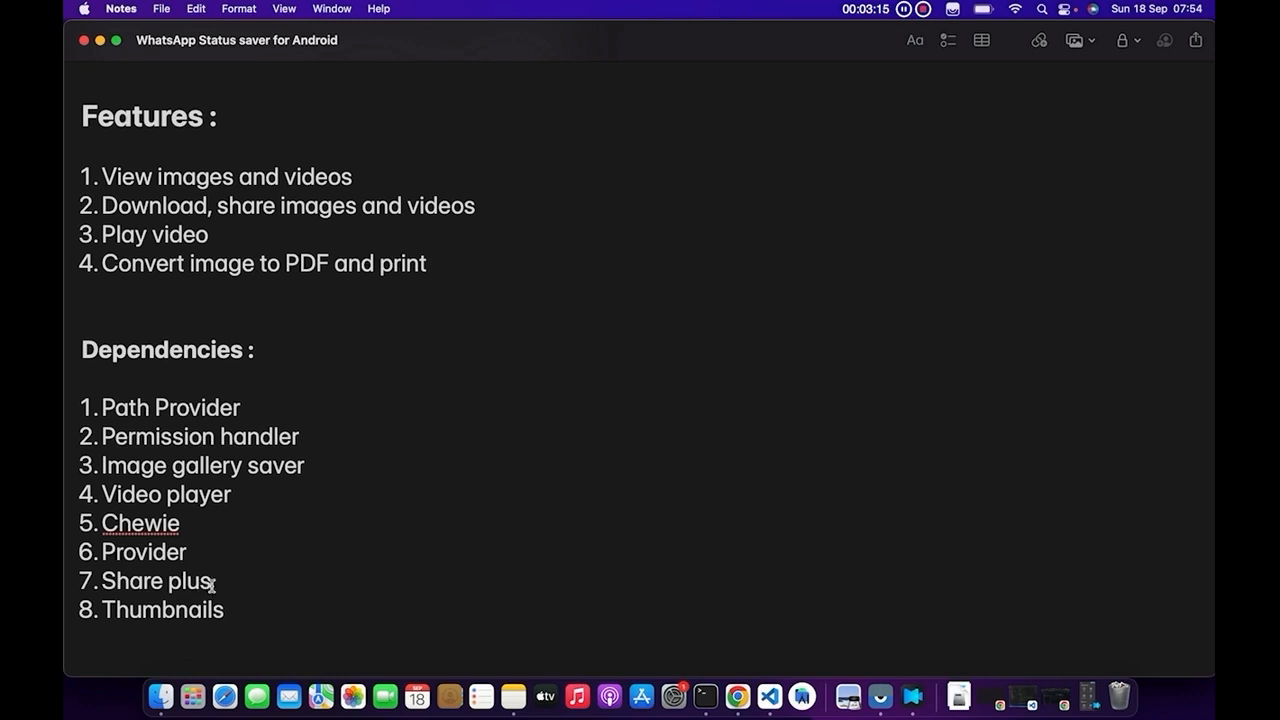
{"action": "mouse_move", "coordinate": [190, 580]}
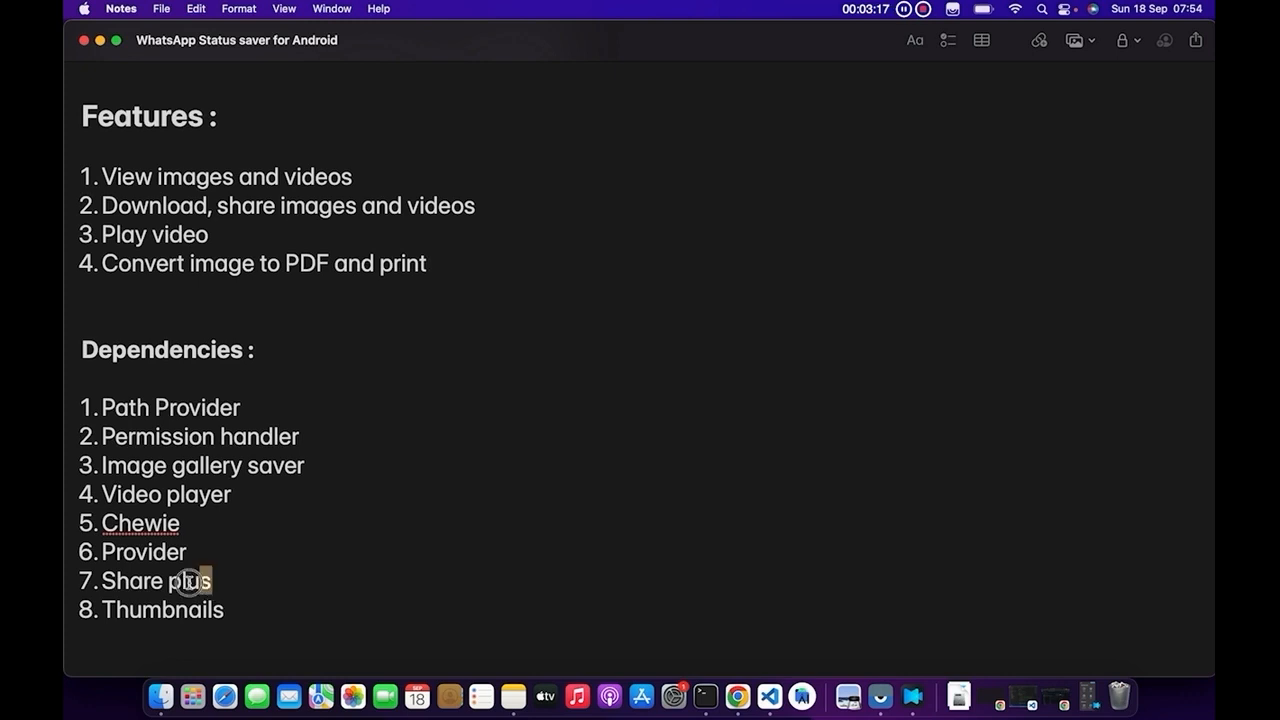
{"action": "double_click", "coordinate": [152, 580]}
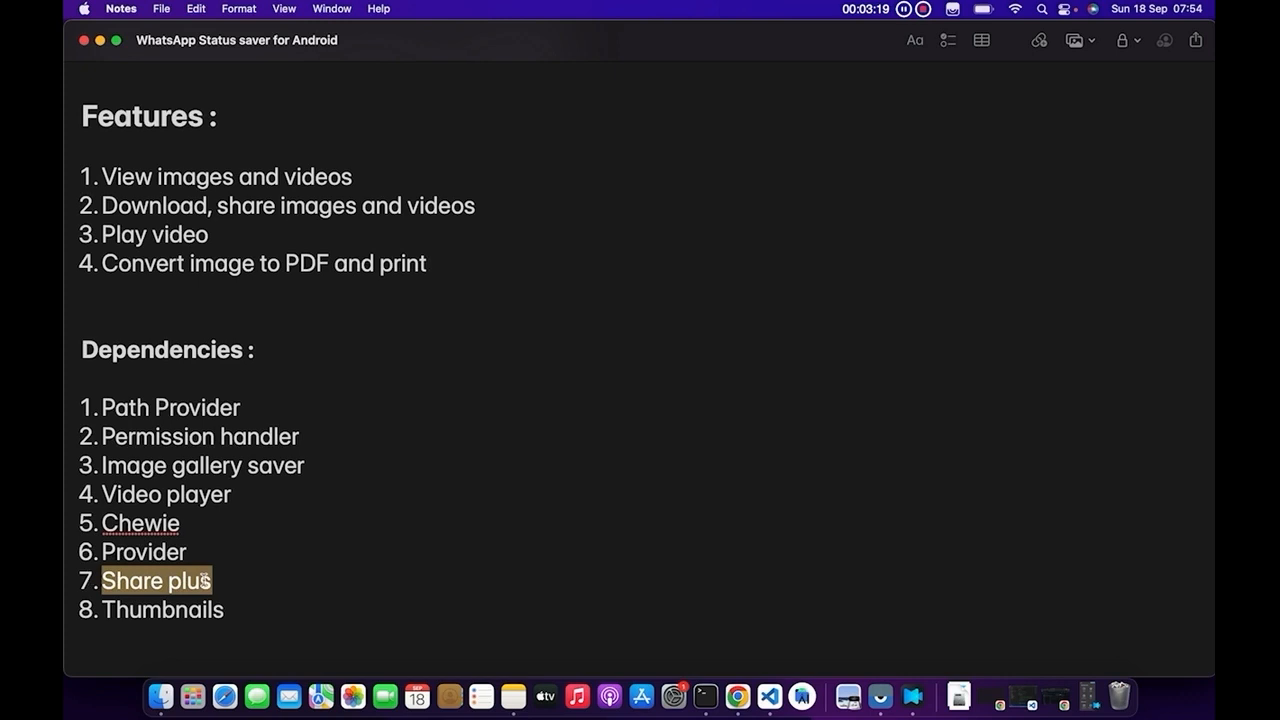